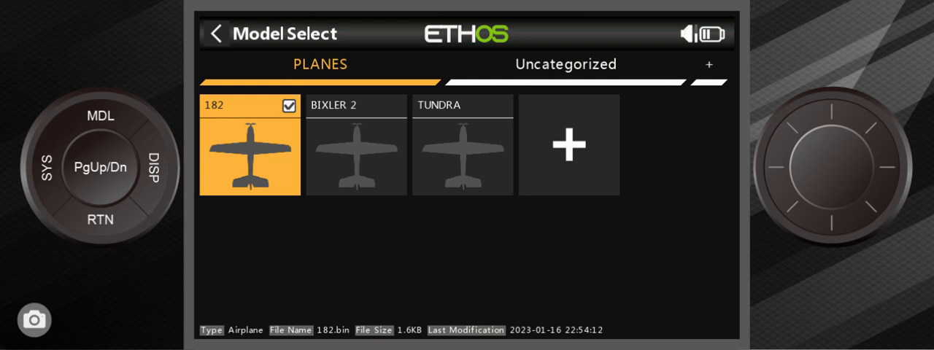
{"action": "mouse_move", "coordinate": [125, 267]}
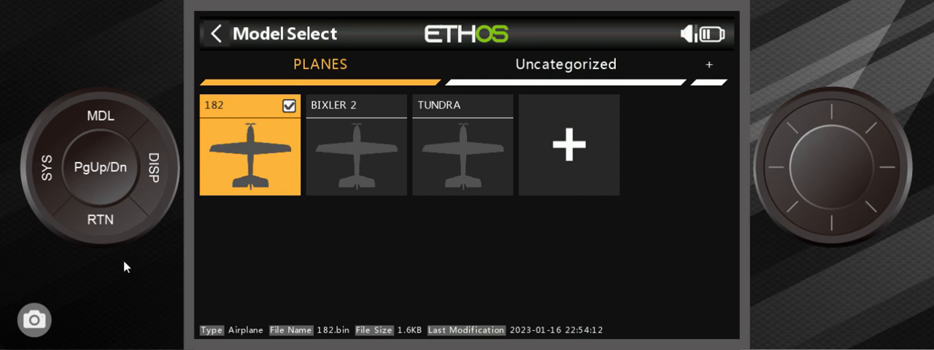
- Leave Model Select, return to the home screen and enter the Model menu for model 182
{"action": "left_click", "coordinate": [100, 218]}
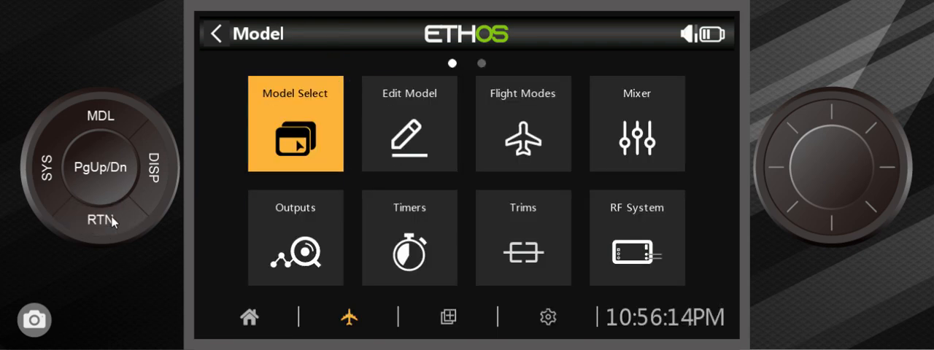
{"action": "left_click", "coordinate": [248, 317]}
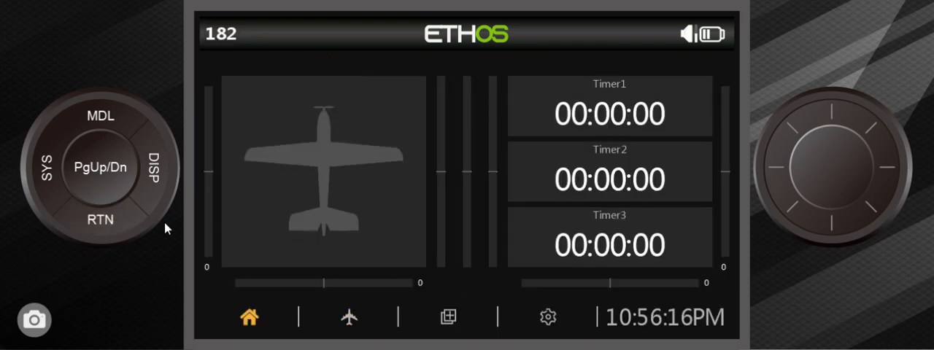
{"action": "mouse_move", "coordinate": [113, 128]}
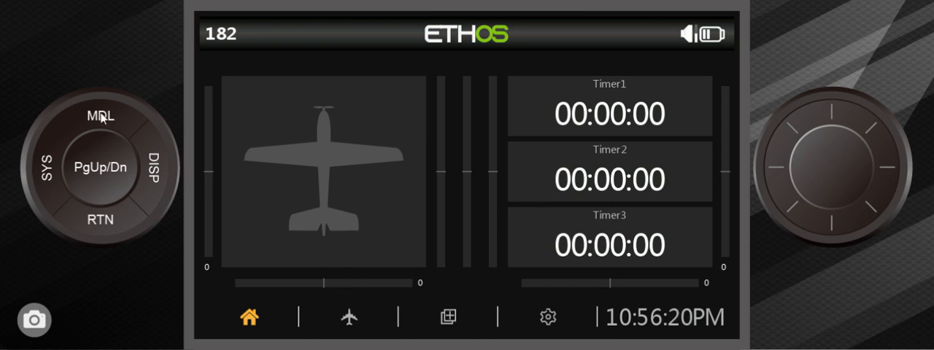
{"action": "left_click", "coordinate": [349, 316]}
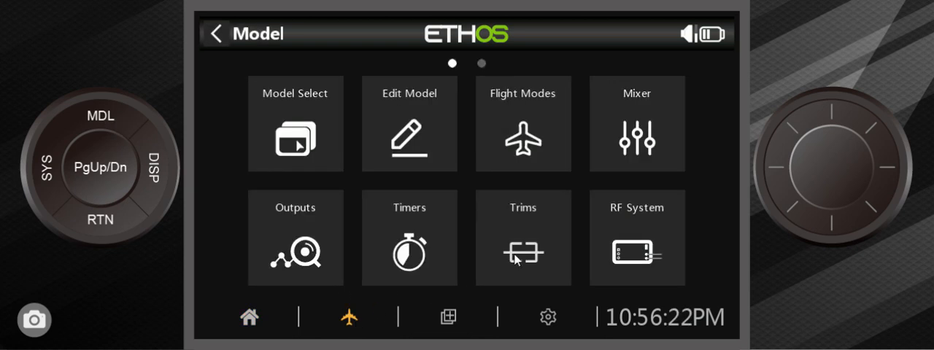
{"action": "mouse_move", "coordinate": [635, 146]}
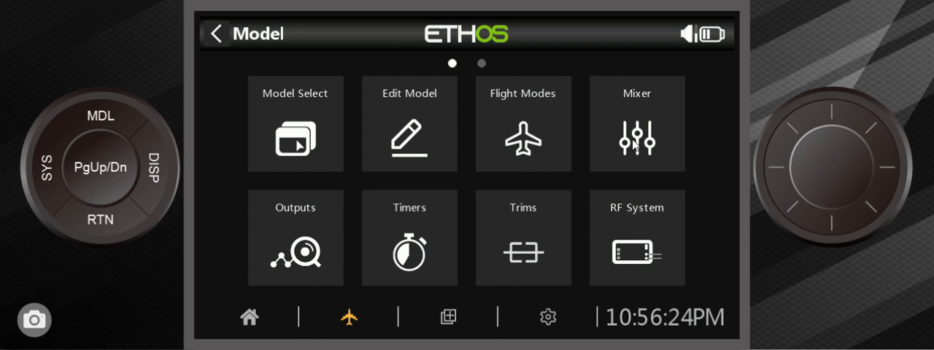
- Enter the Mixer, edit the Throttle mix and expand its Throttle Cut section, condition still unset
{"action": "left_click", "coordinate": [636, 123]}
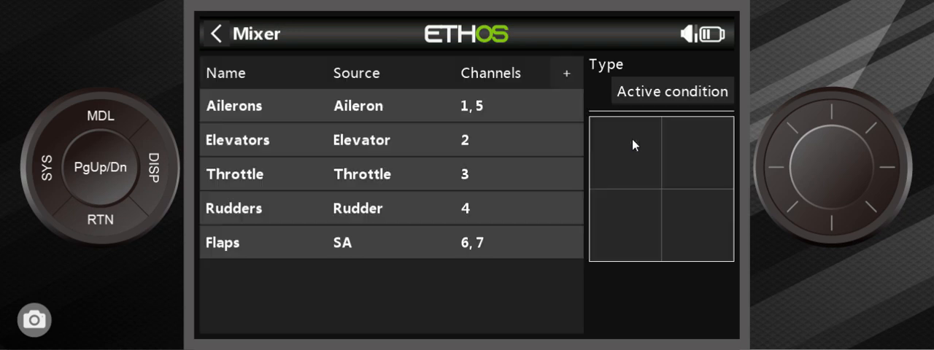
{"action": "mouse_move", "coordinate": [497, 175]}
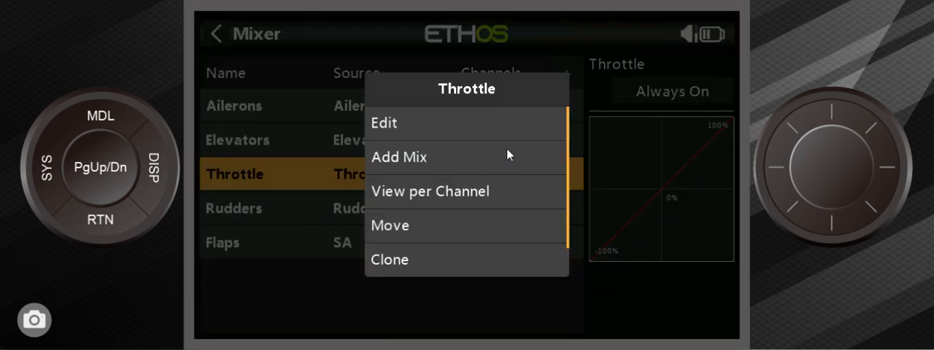
{"action": "left_click", "coordinate": [383, 122]}
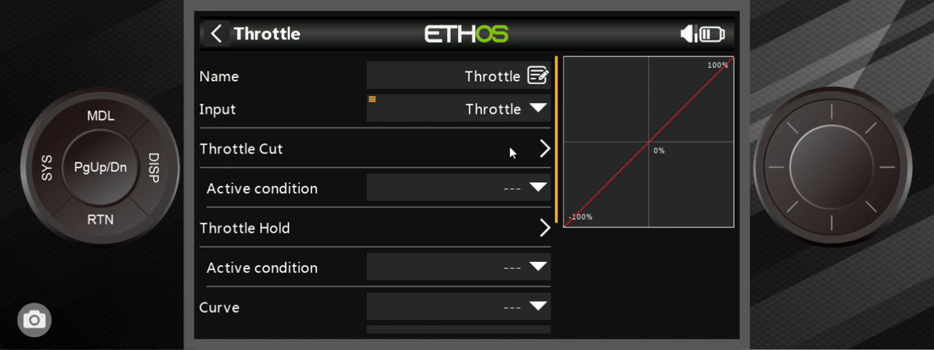
{"action": "left_click", "coordinate": [458, 188]}
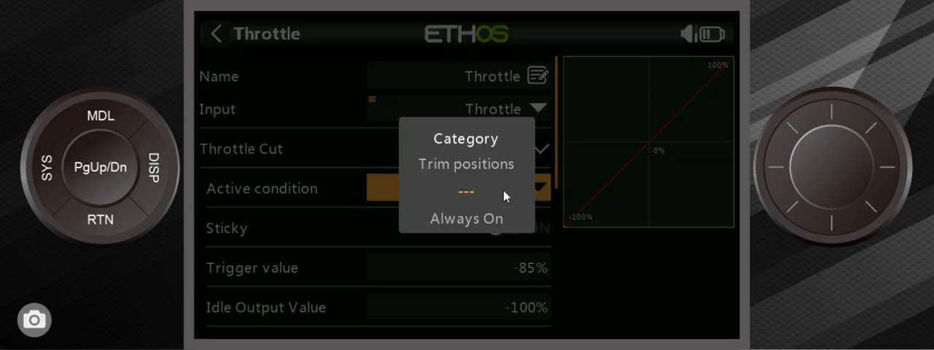
{"action": "left_click", "coordinate": [466, 191]}
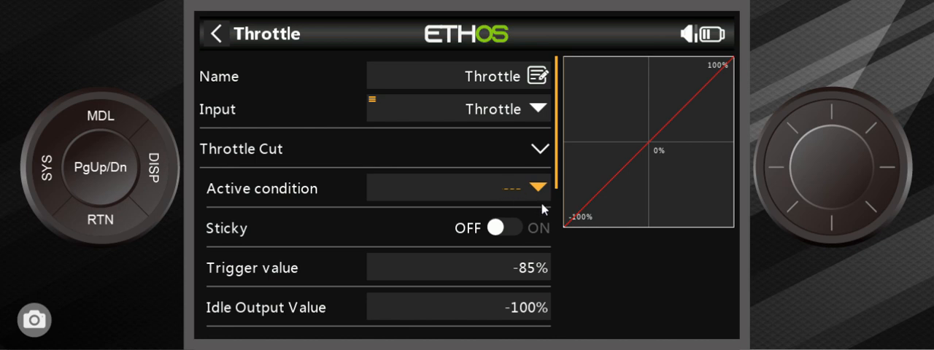
{"action": "mouse_move", "coordinate": [548, 212]}
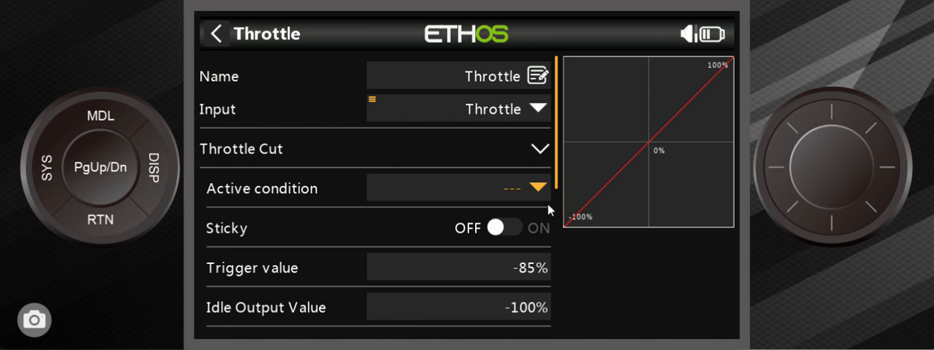
{"action": "mouse_move", "coordinate": [503, 184]}
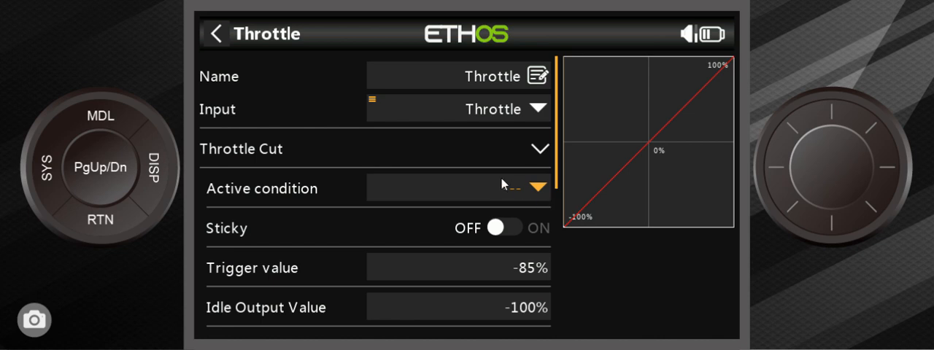
{"action": "mouse_move", "coordinate": [526, 193]}
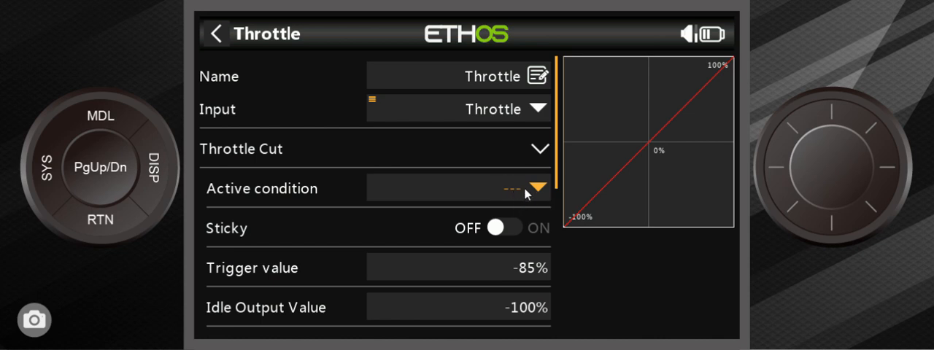
- Set the Throttle Cut active condition to switch SF up (SF↑)
{"action": "left_click", "coordinate": [458, 188]}
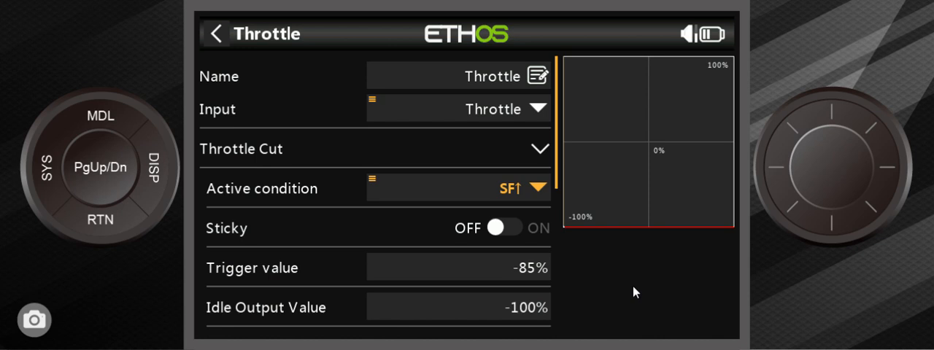
{"action": "mouse_move", "coordinate": [650, 232]}
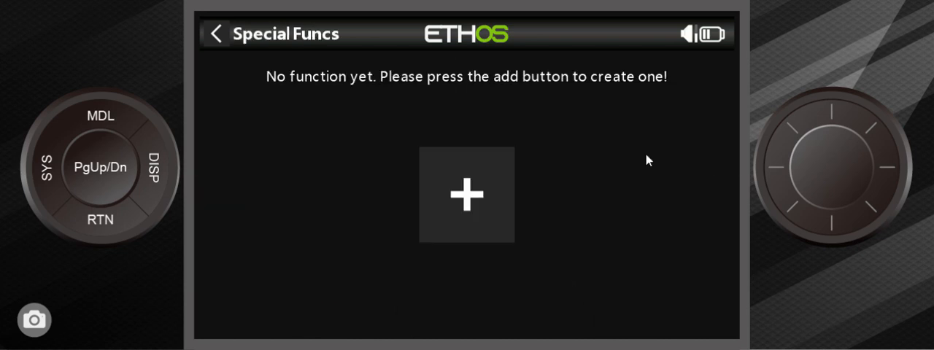
{"action": "mouse_move", "coordinate": [496, 211]}
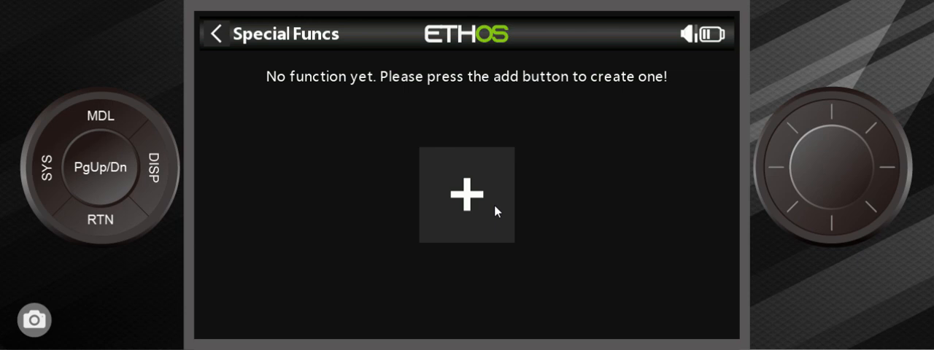
- Create special function SF1 with the Write Logs action and begin editing its write interval
{"action": "left_click", "coordinate": [467, 194]}
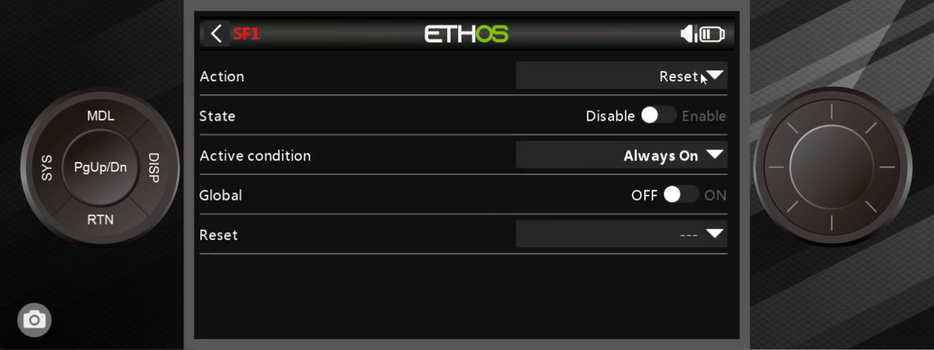
{"action": "left_click", "coordinate": [620, 76]}
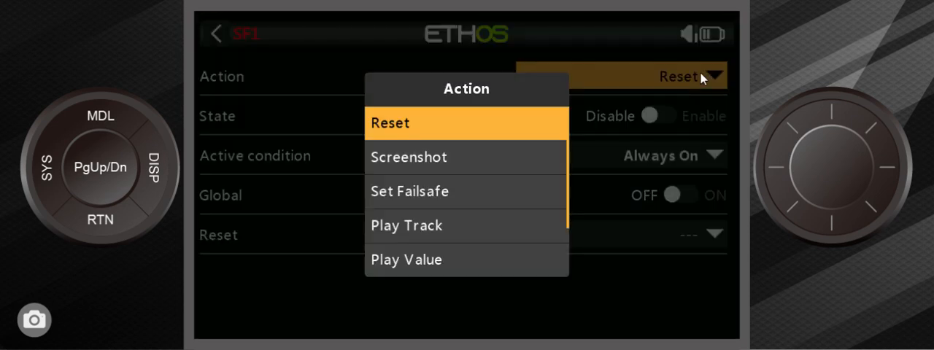
{"action": "scroll", "scroll_direction": "down", "scroll_amount": 3}
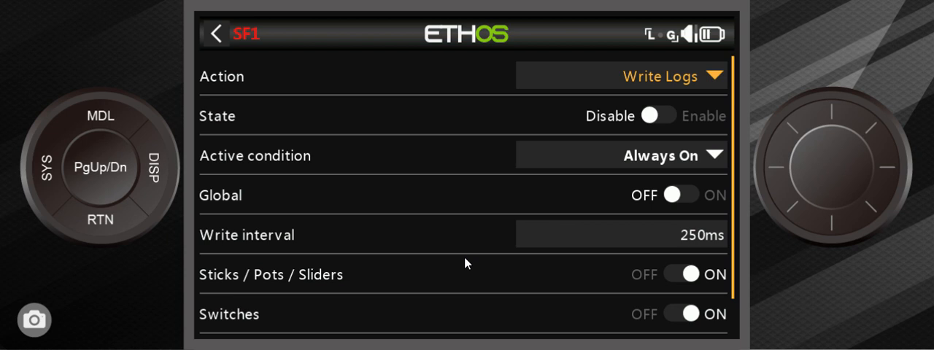
{"action": "left_click", "coordinate": [666, 116]}
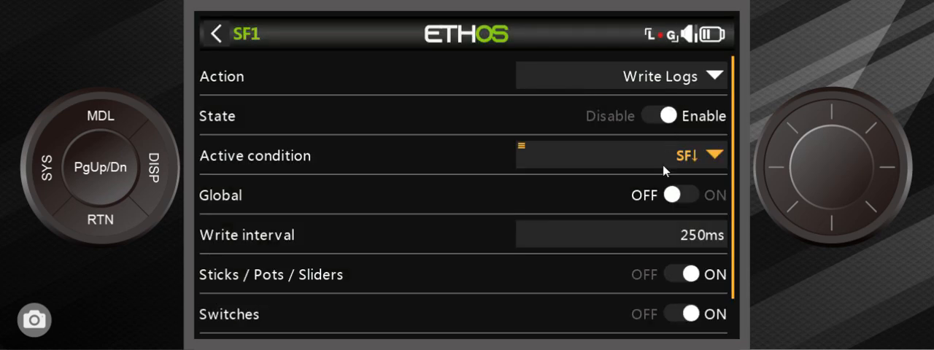
{"action": "left_click", "coordinate": [620, 234]}
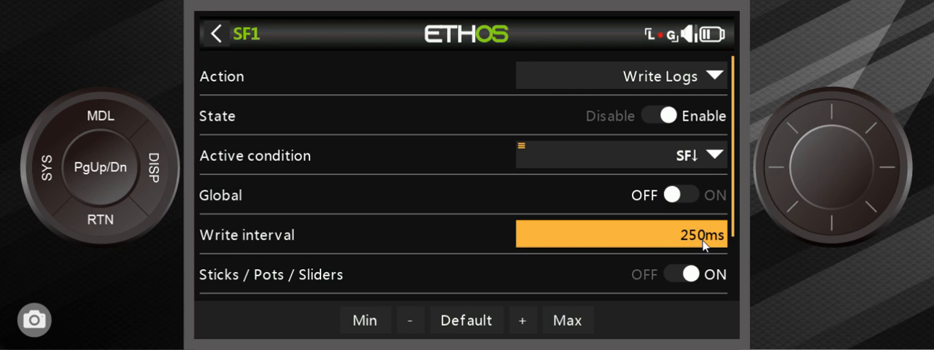
- Raise SF1's log write interval to the 1000 ms maximum
{"action": "left_click", "coordinate": [566, 321]}
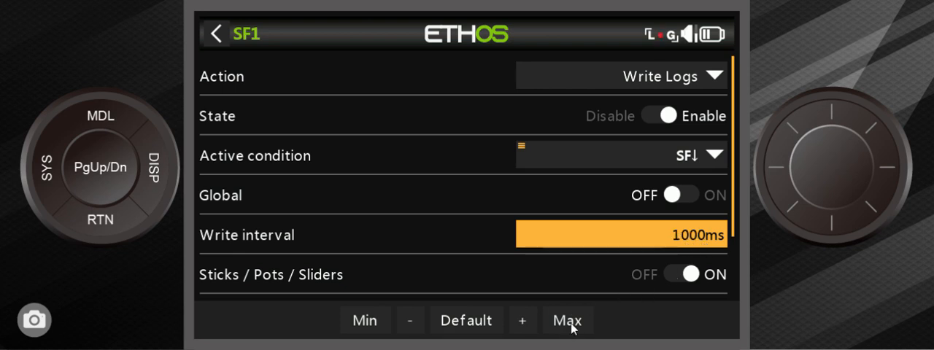
{"action": "mouse_move", "coordinate": [592, 315]}
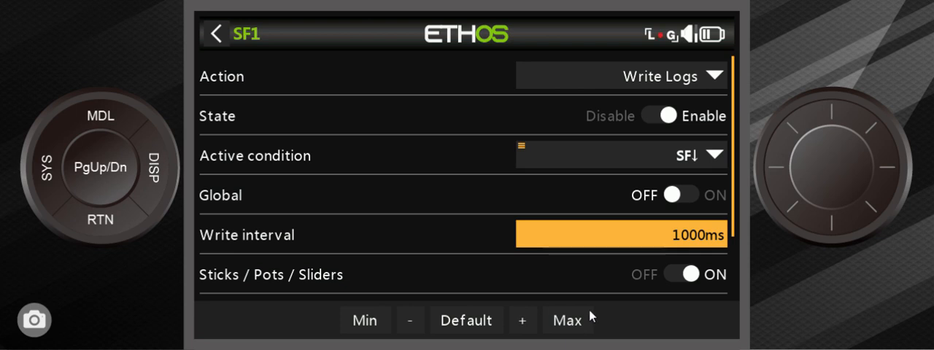
{"action": "mouse_move", "coordinate": [697, 248]}
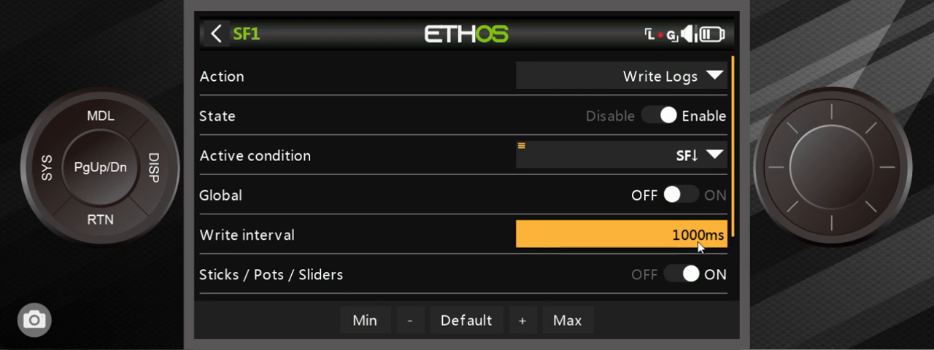
{"action": "mouse_move", "coordinate": [669, 45]}
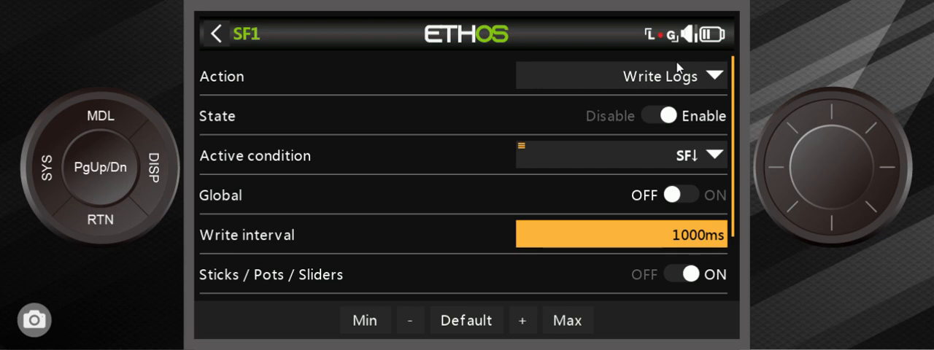
{"action": "mouse_move", "coordinate": [539, 248]}
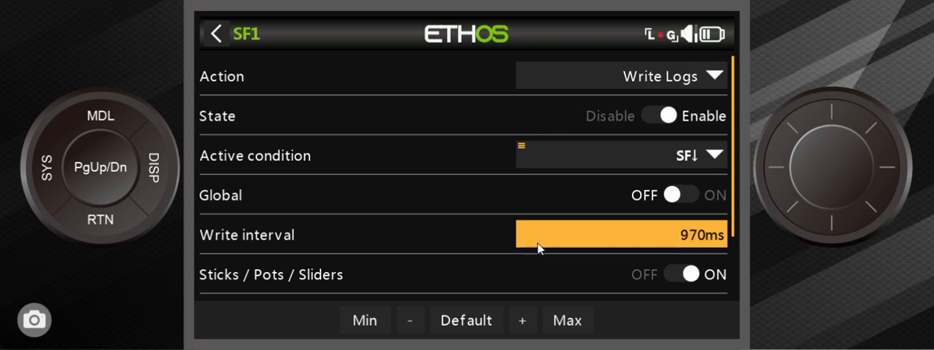
{"action": "mouse_move", "coordinate": [626, 285]}
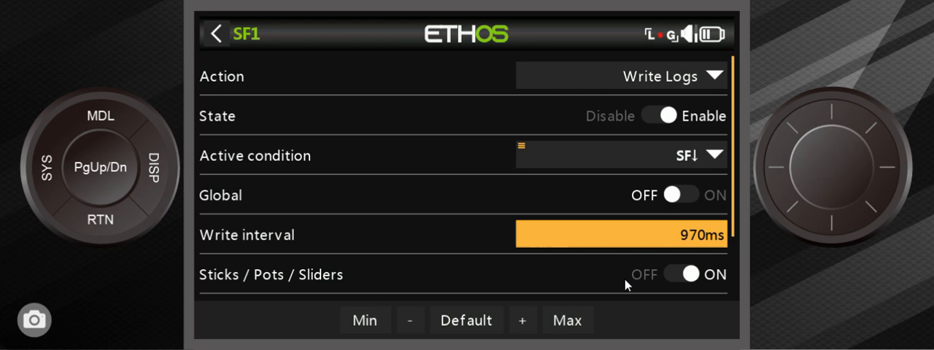